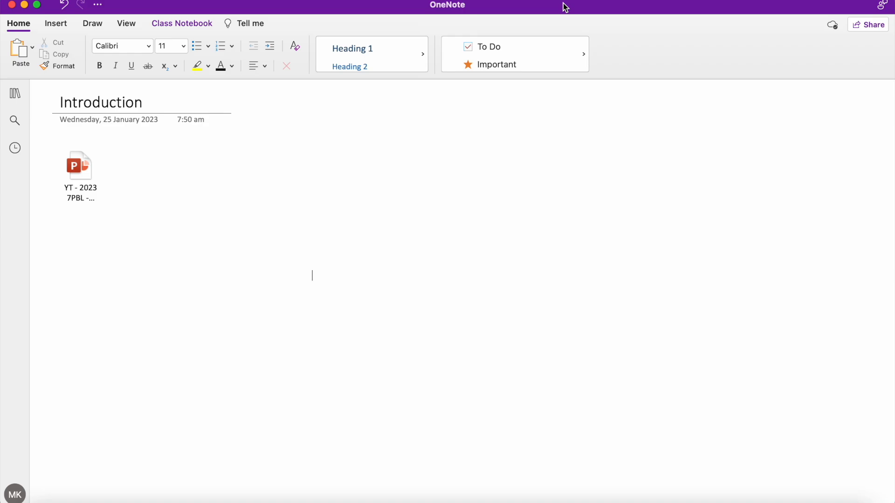
mouse_move(315, 4)
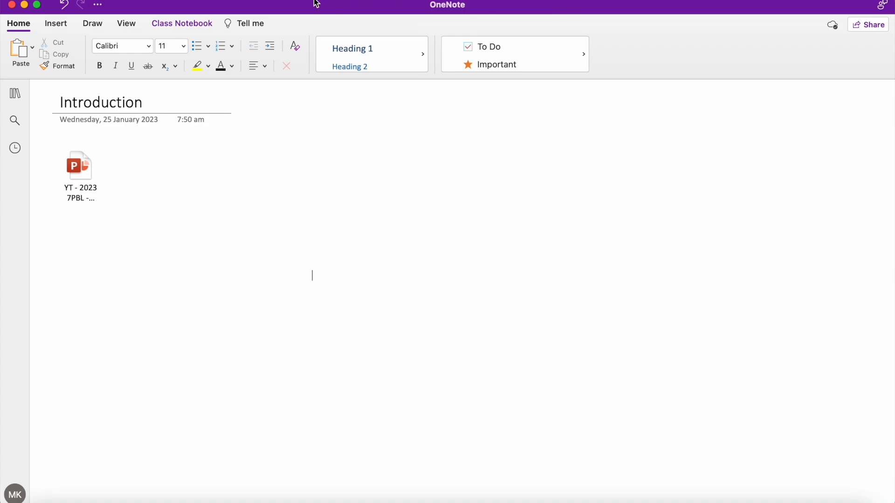
mouse_move(744, 163)
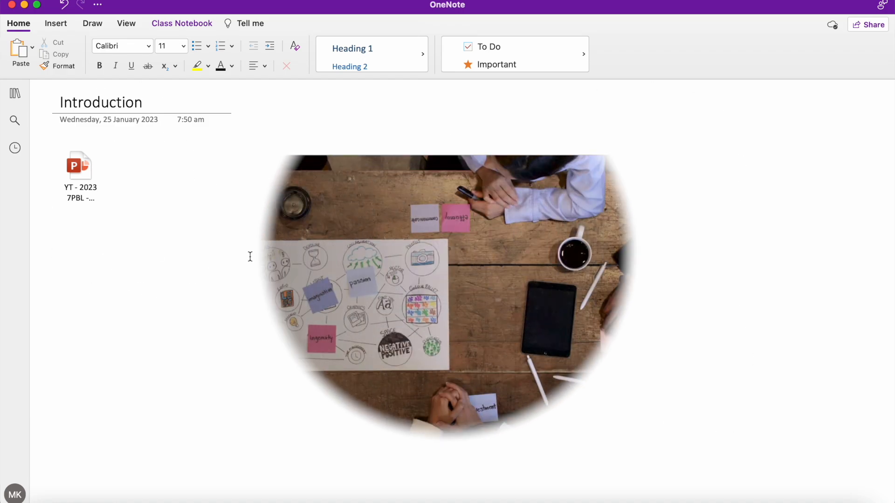
Step: Remove the attached presentation file, leaving the Introduction page empty
double_click(80, 166)
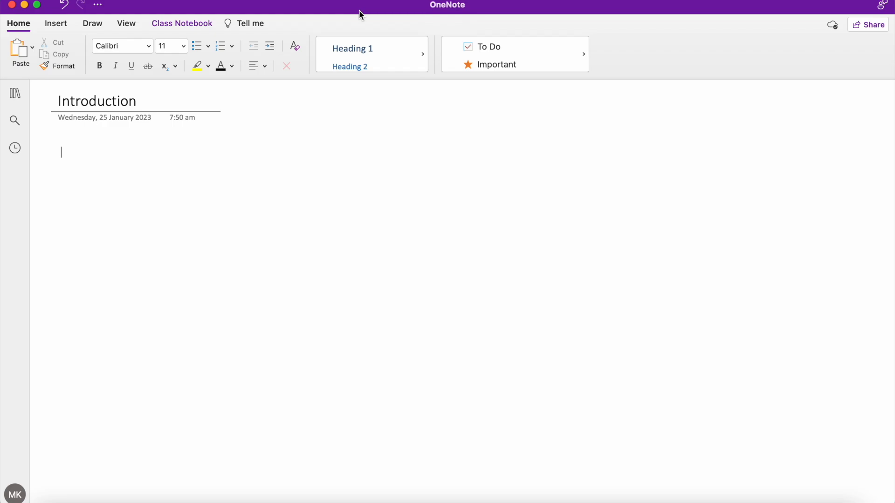
mouse_move(724, 428)
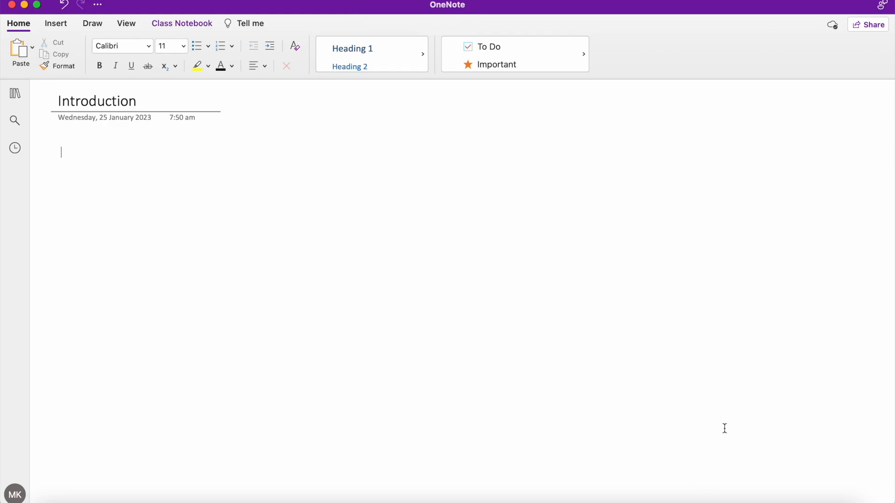
mouse_move(297, 182)
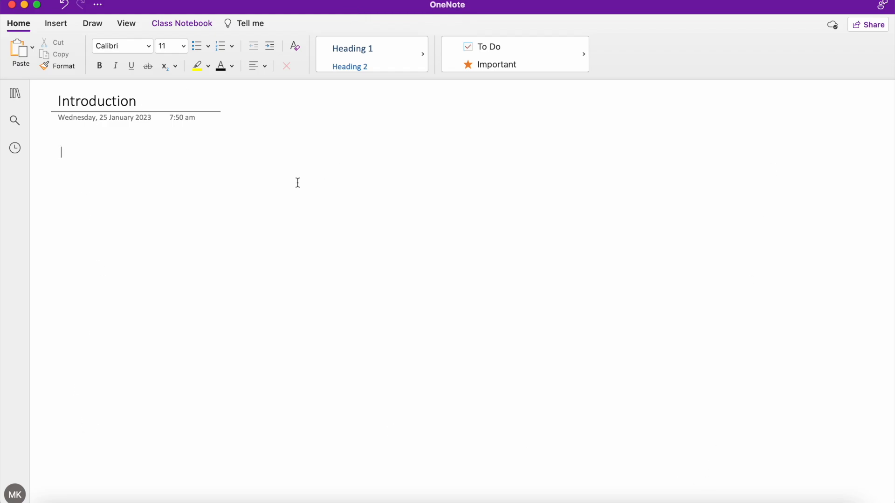
mouse_move(652, 25)
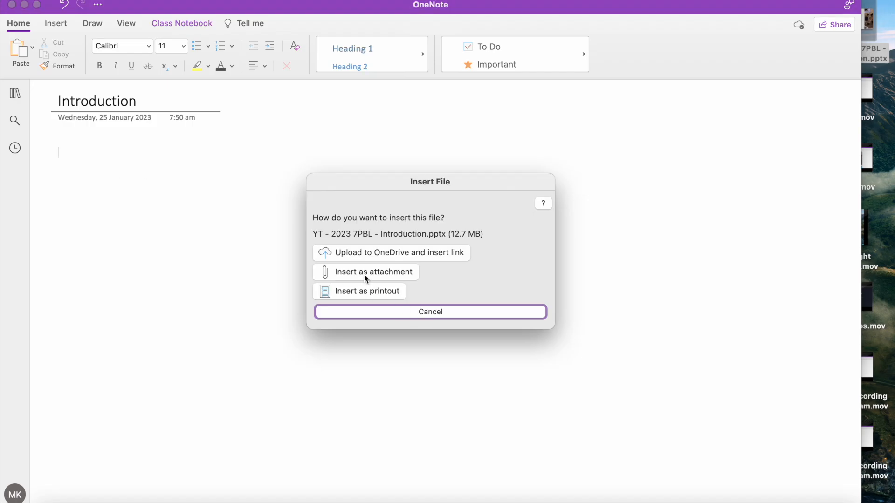
Step: Insert the Introduction .pptx as an attachment and select its file icon
left_click(373, 272)
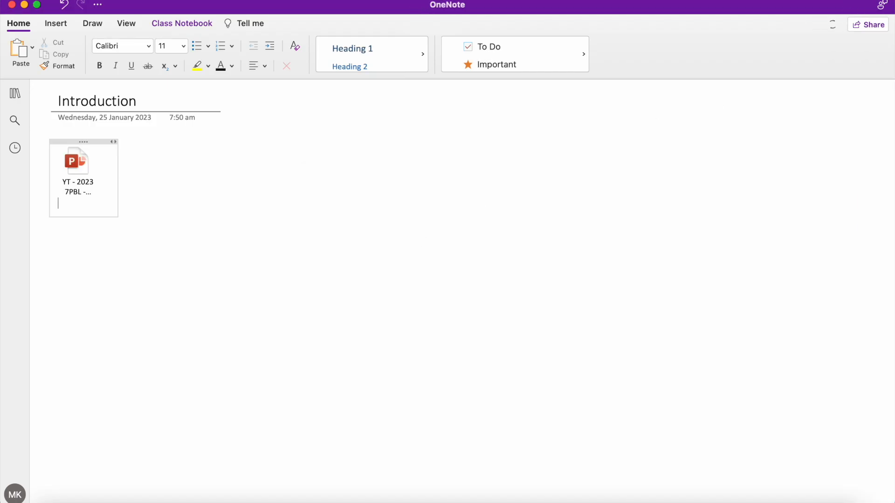
mouse_move(72, 162)
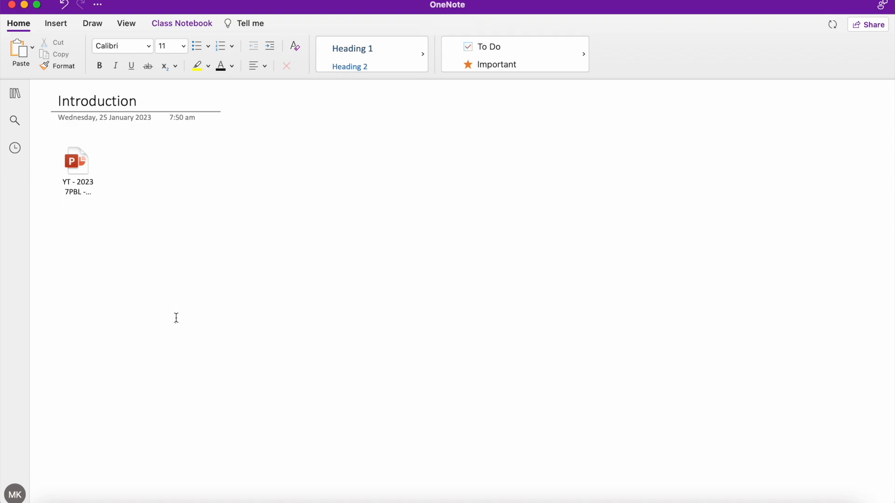
left_click(833, 24)
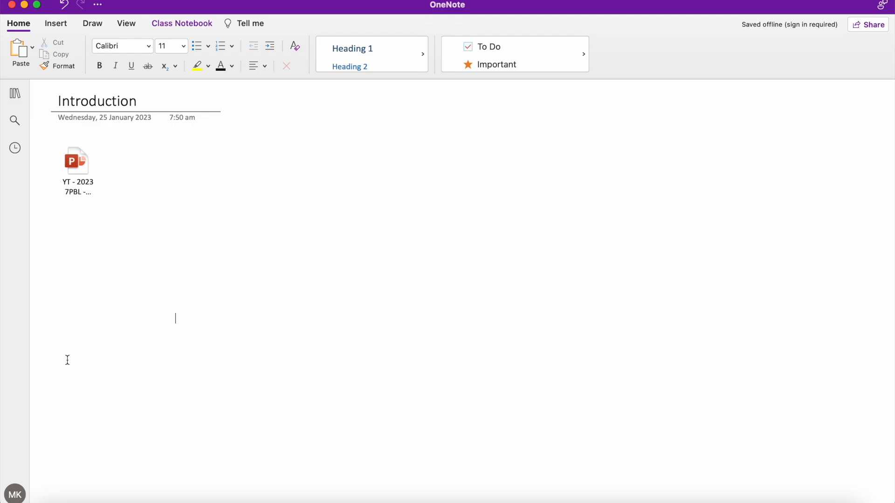
mouse_move(435, 433)
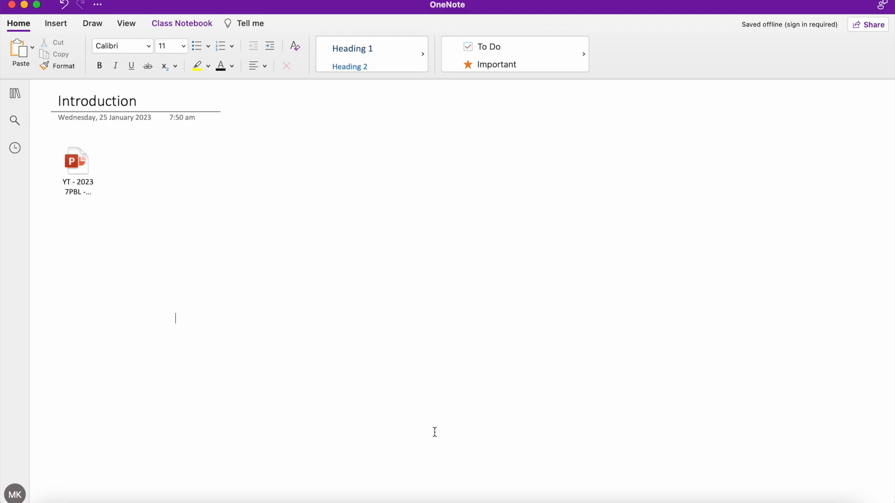
mouse_move(324, 385)
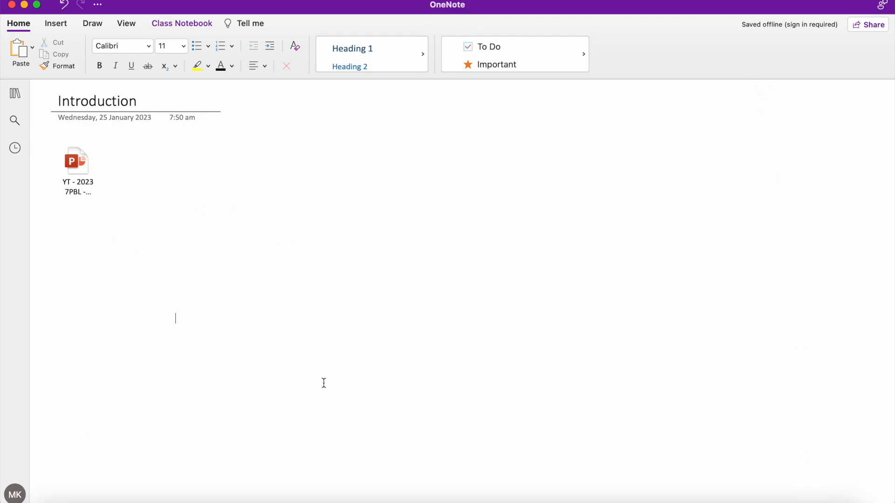
left_click(77, 161)
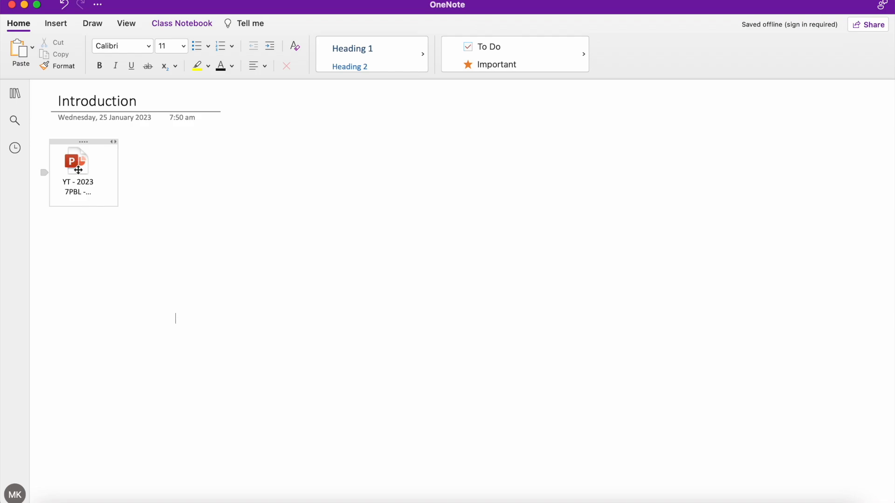
Step: Open the attached presentation in PowerPoint, showing the Year 7 Project Based Learning slide
double_click(76, 162)
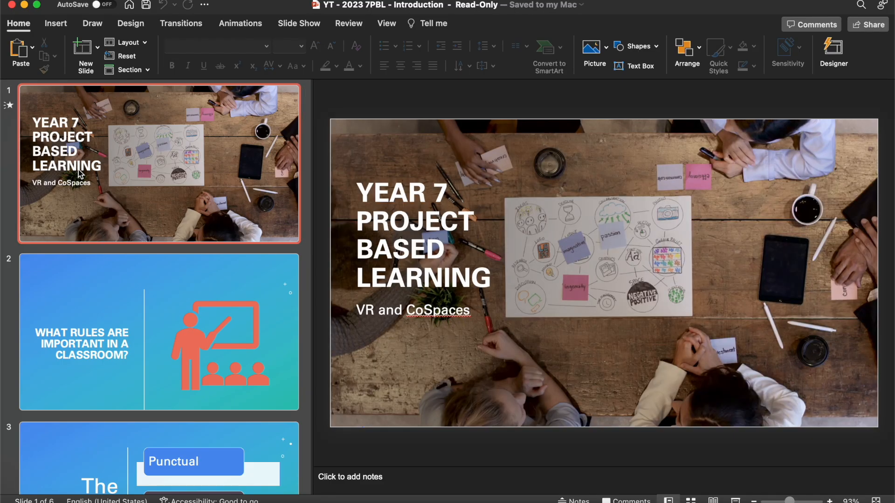
mouse_move(194, 249)
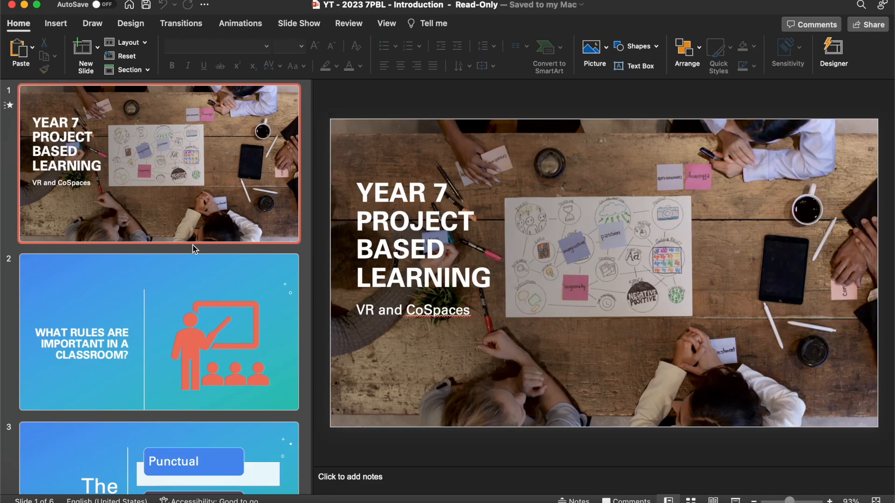
mouse_move(317, 176)
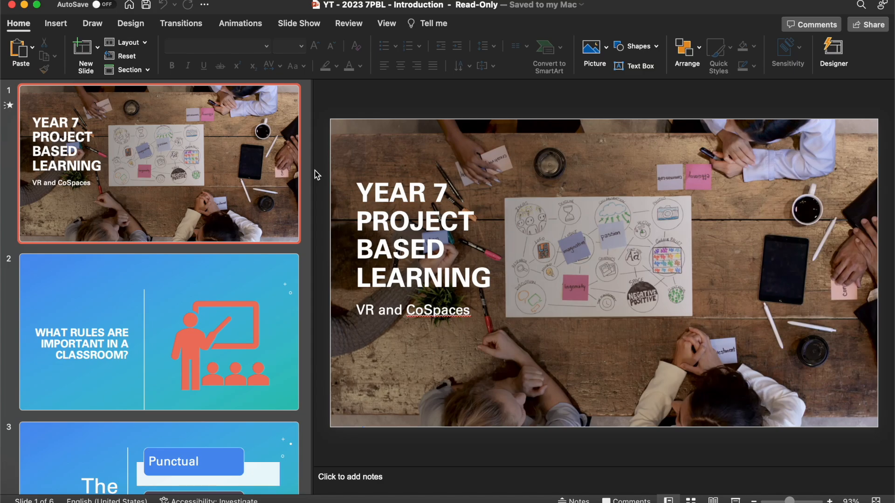
mouse_move(51, 9)
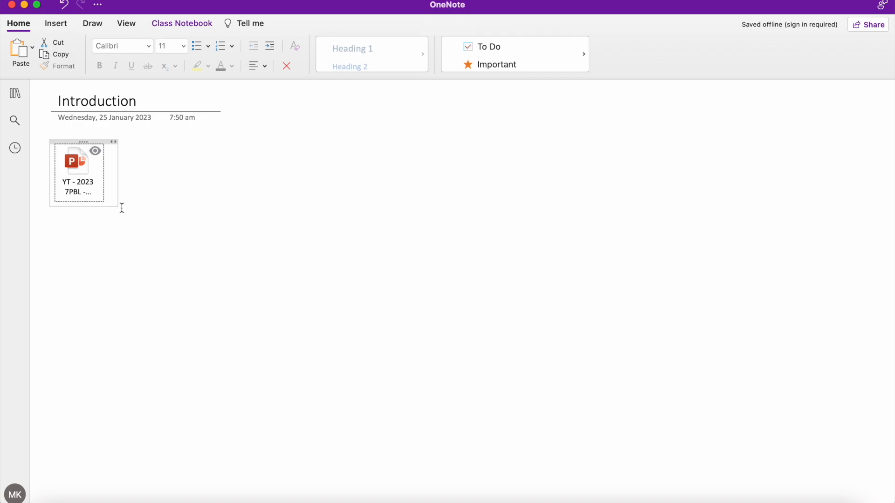
mouse_move(49, 251)
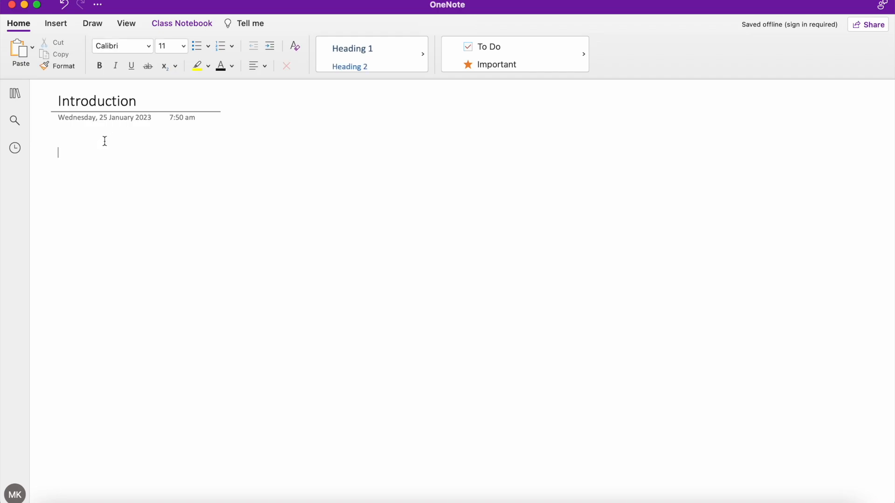
mouse_move(811, 71)
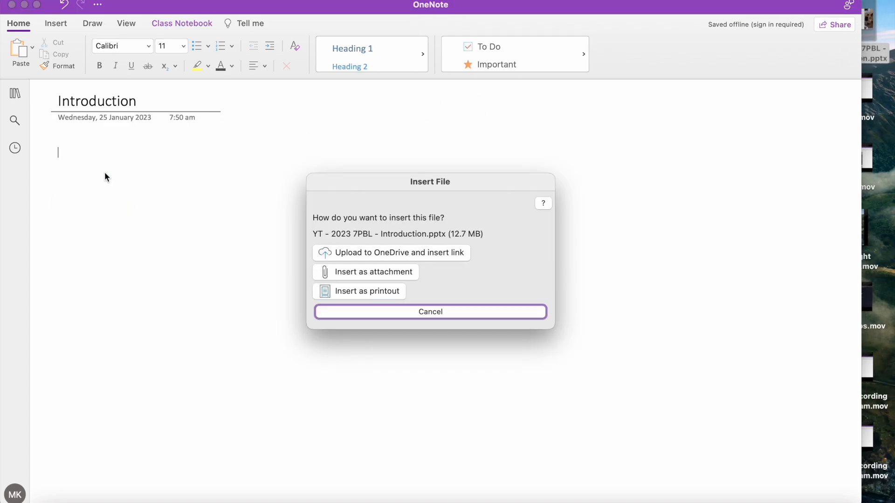
mouse_move(363, 280)
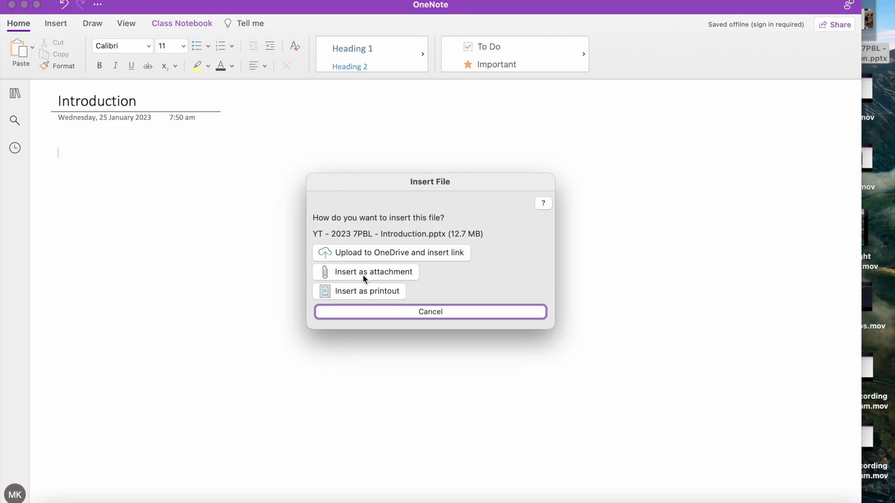
mouse_move(354, 297)
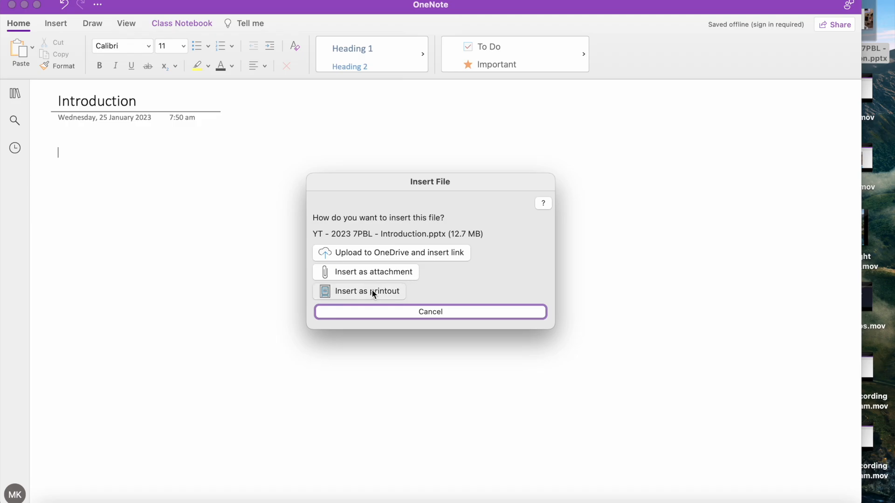
Step: Insert the .pptx again as a printout so its slides appear on the page
left_click(368, 291)
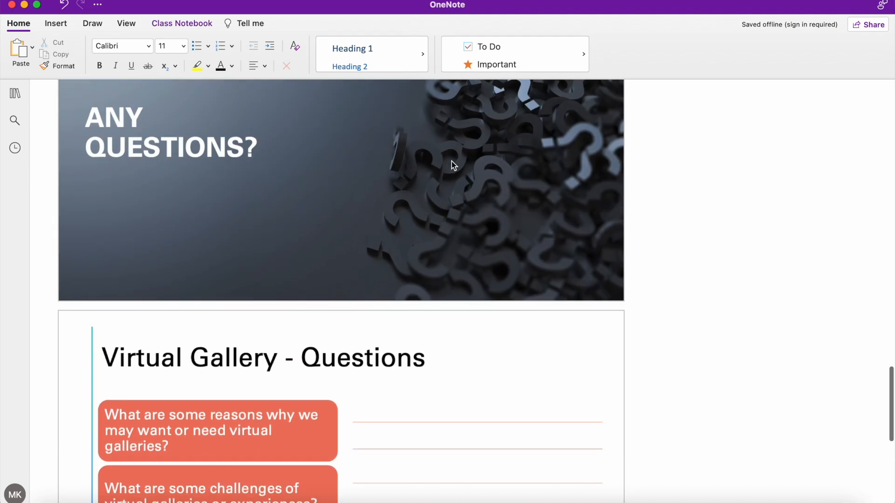
scroll("up", 3)
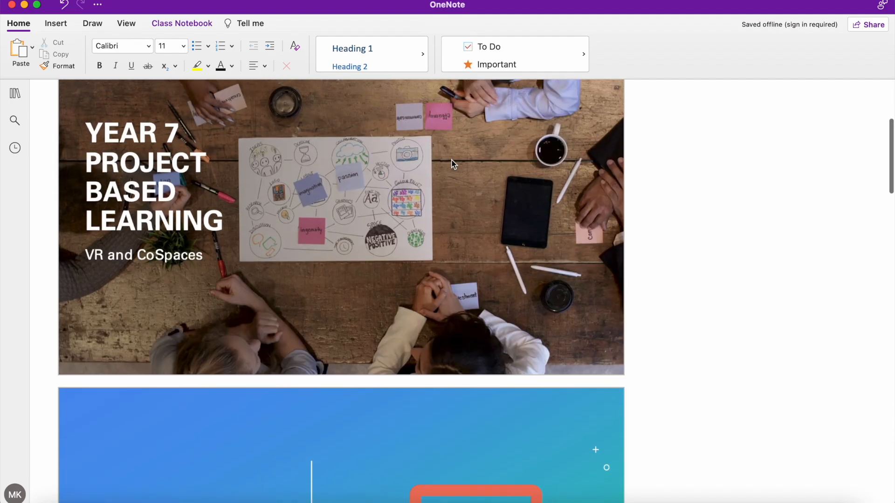
scroll("down", 3)
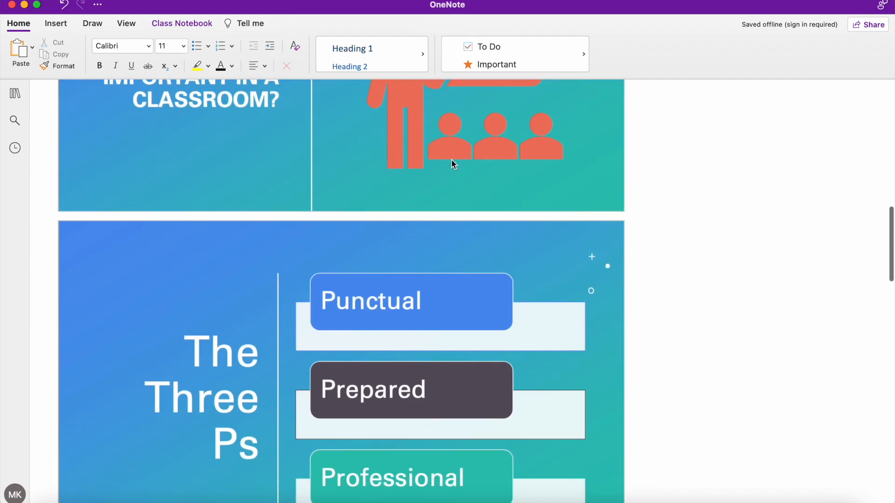
scroll("down", 3)
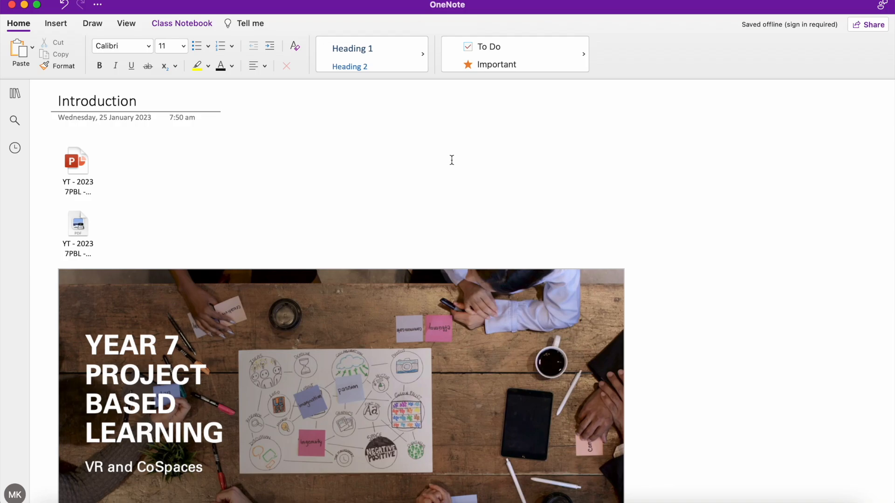
scroll("down", 3)
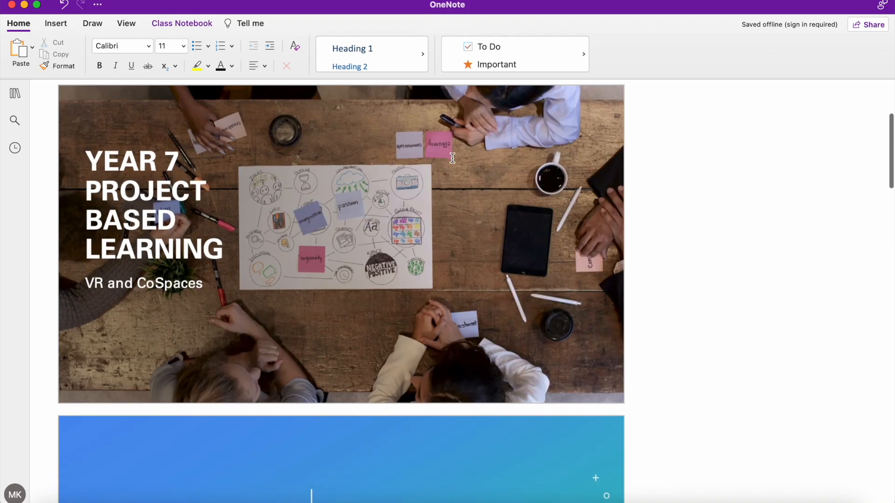
scroll("down", 3)
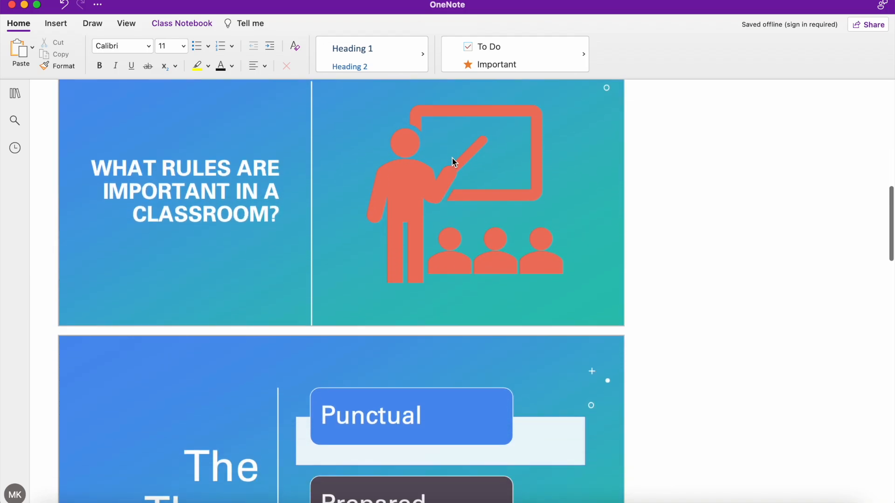
scroll("down", 3)
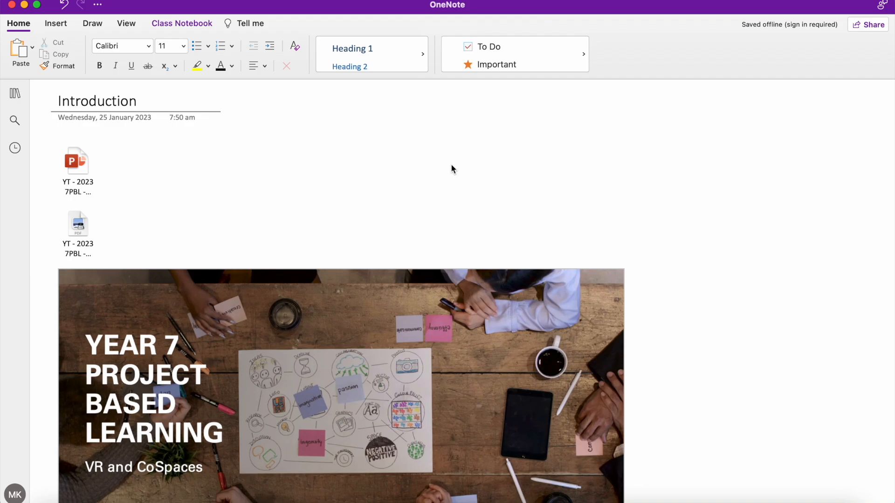
mouse_move(137, 206)
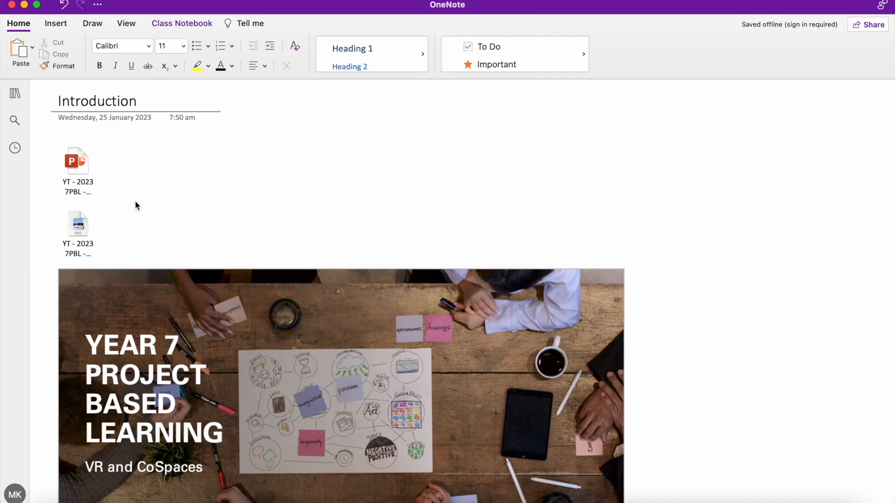
left_click(78, 160)
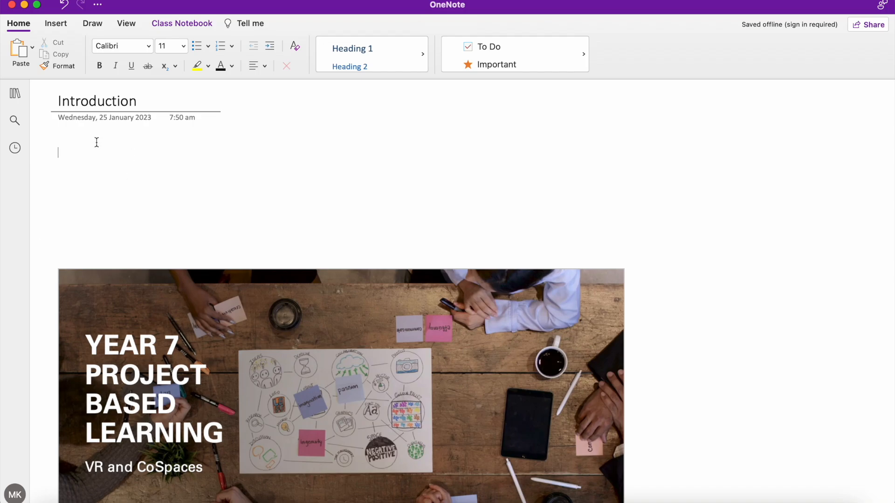
Step: Scroll down the page to review the slide printout images below the title
scroll("down", 3)
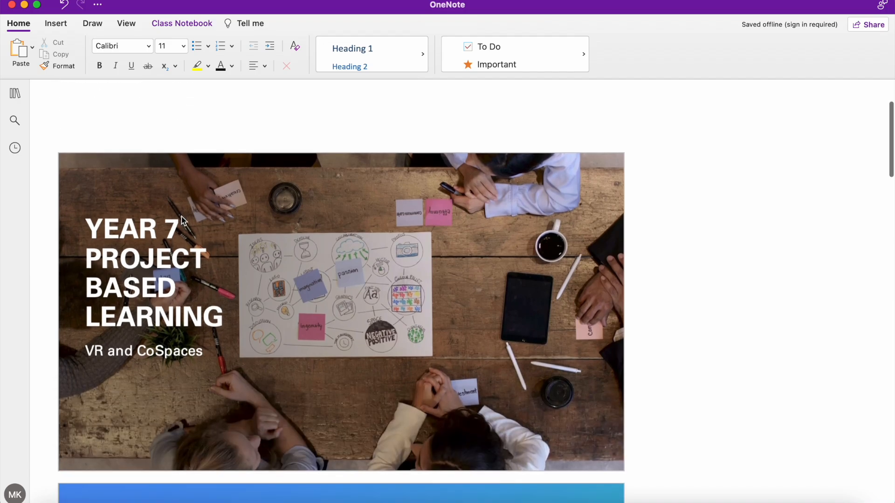
mouse_move(233, 340)
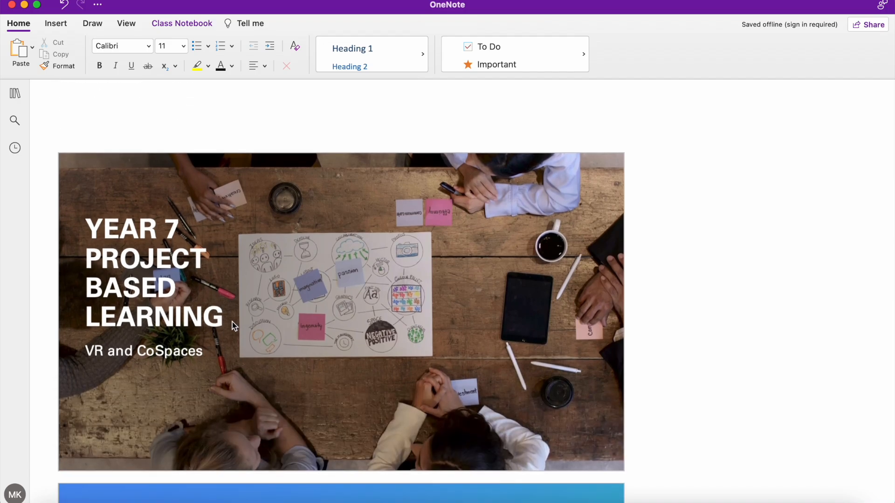
scroll("down", 3)
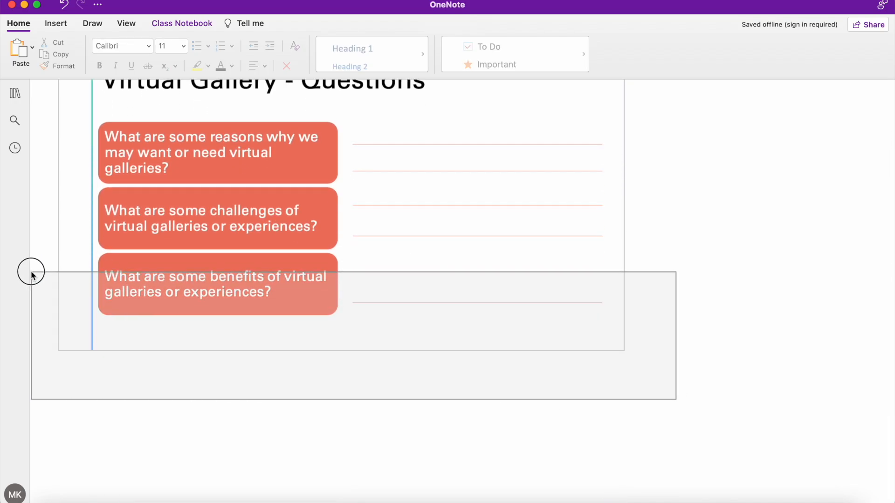
scroll("down", 3)
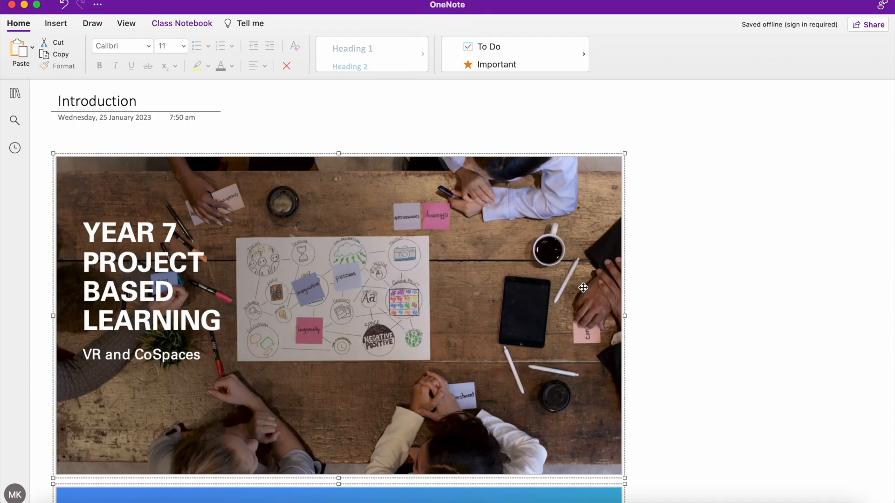
Step: Select the title slide image and enlarge it wider than the slides below
left_click(672, 292)
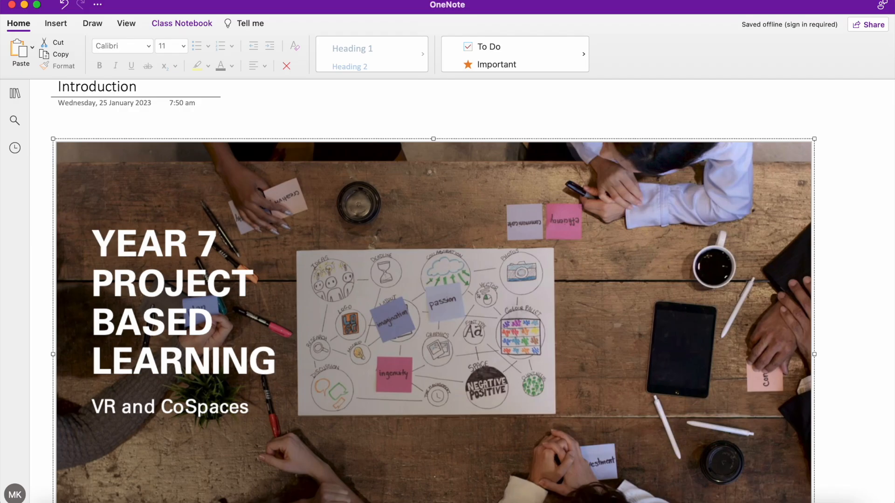
scroll("down", 3)
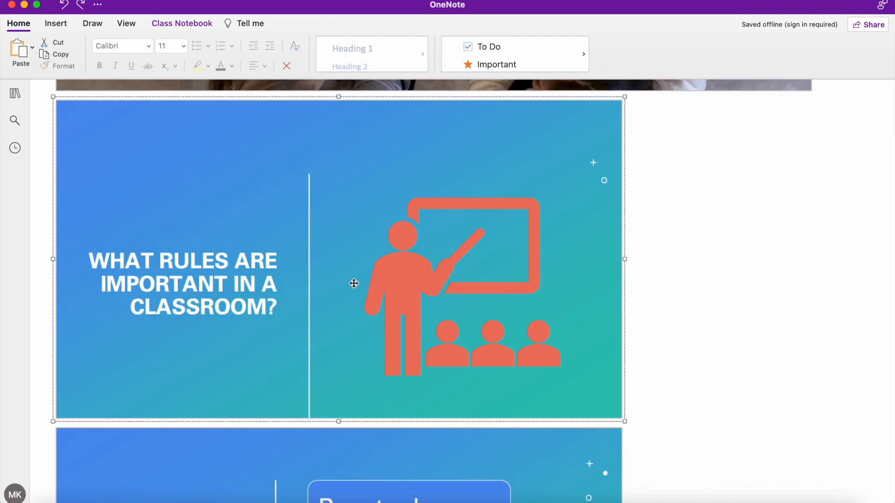
mouse_move(459, 276)
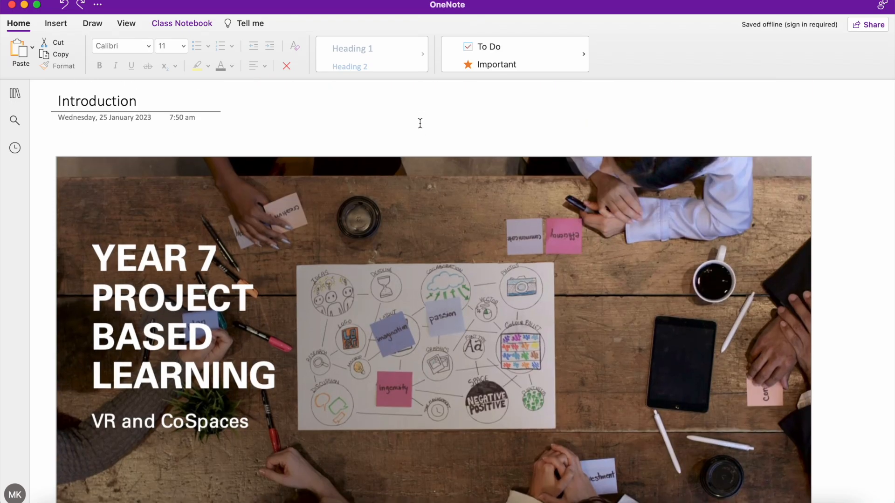
Step: Set the Virtual Gallery - Questions slide image as the page background
scroll("down", 3)
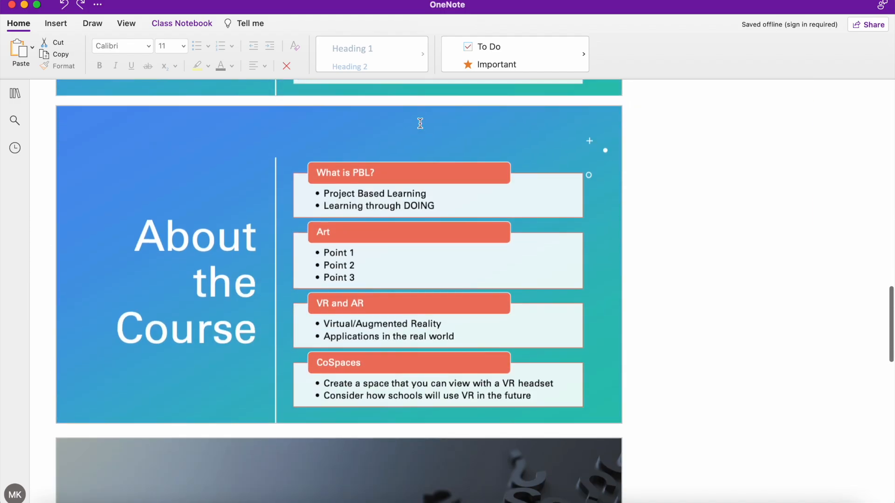
scroll("down", 3)
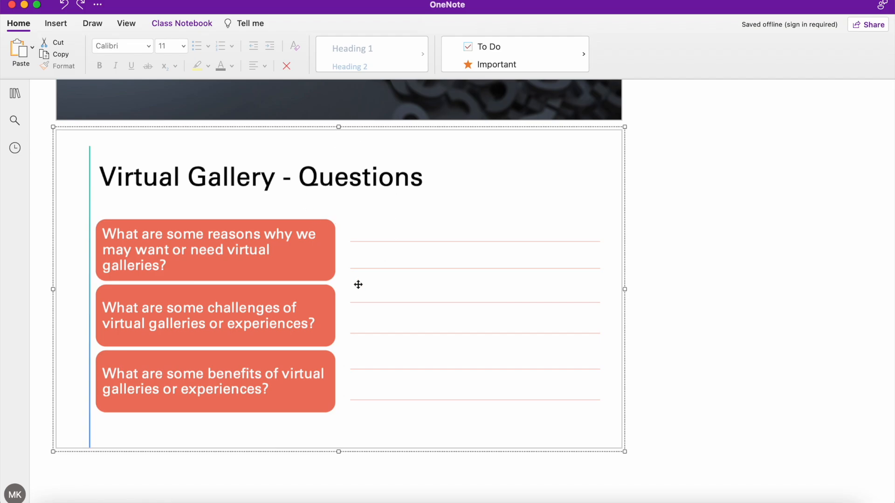
mouse_move(589, 261)
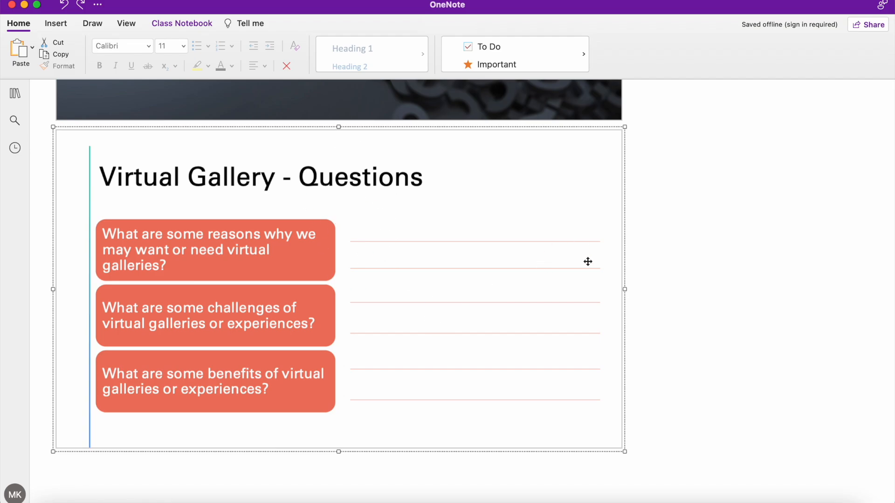
mouse_move(428, 300)
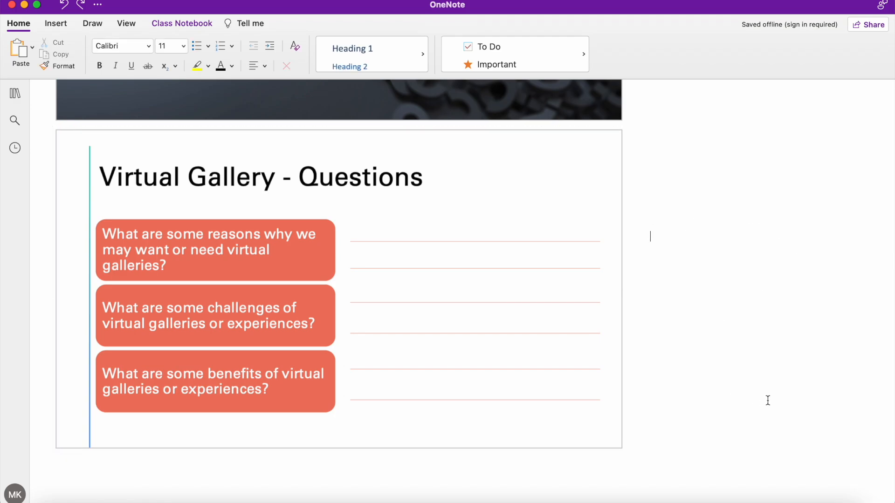
mouse_move(439, 237)
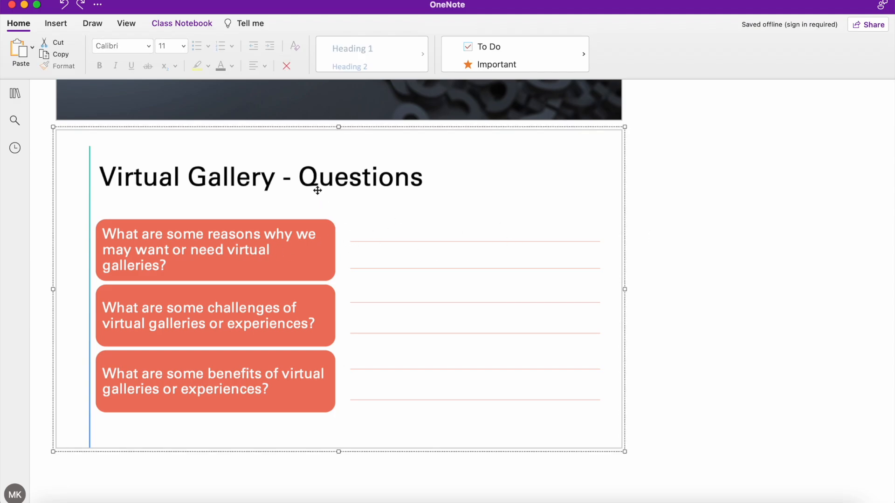
mouse_move(330, 325)
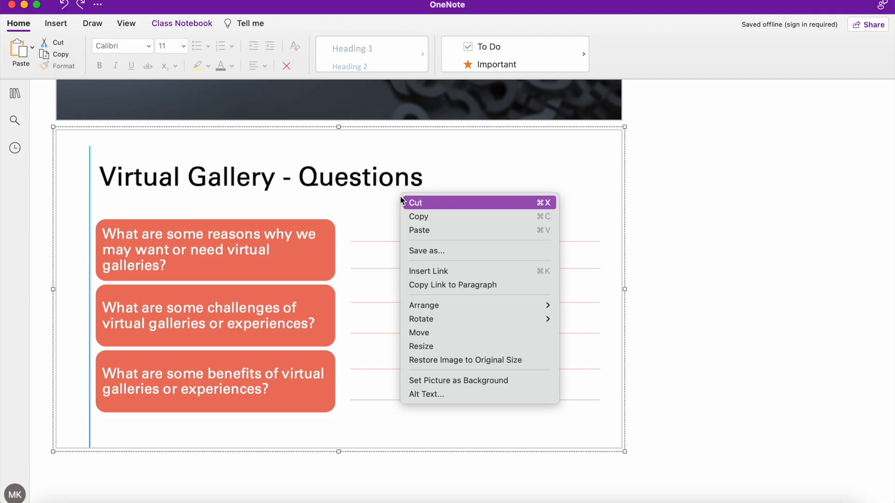
mouse_move(433, 271)
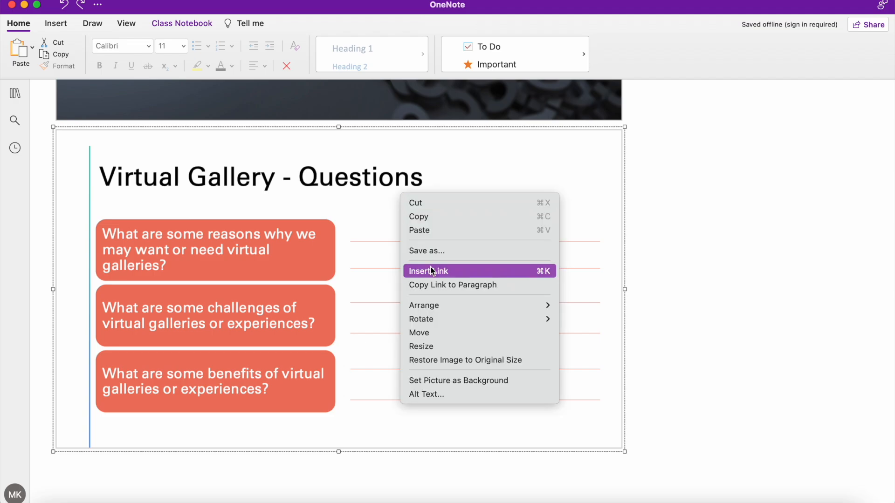
mouse_move(480, 393)
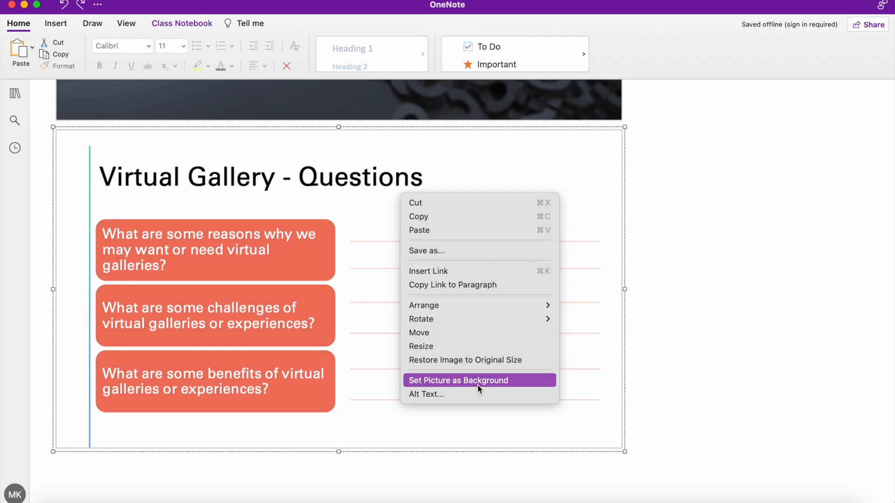
left_click(459, 380)
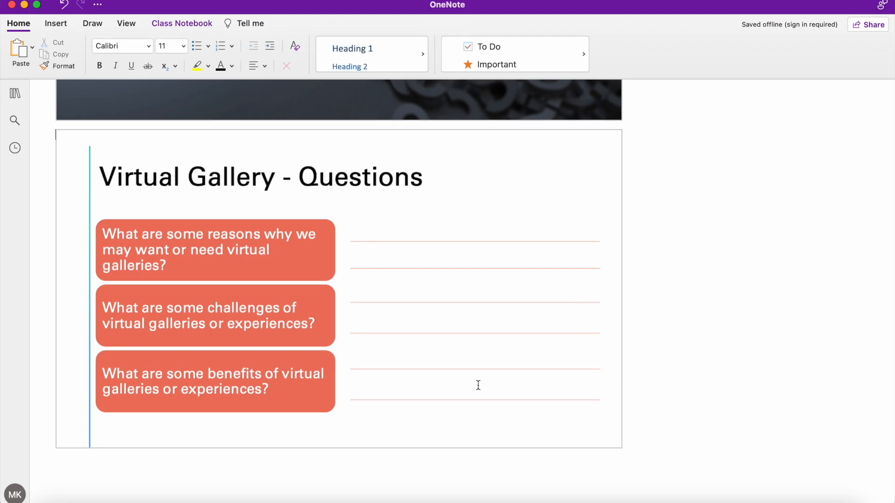
Step: Type 'Answers' on the line beside the first Virtual Gallery question
left_click(364, 236)
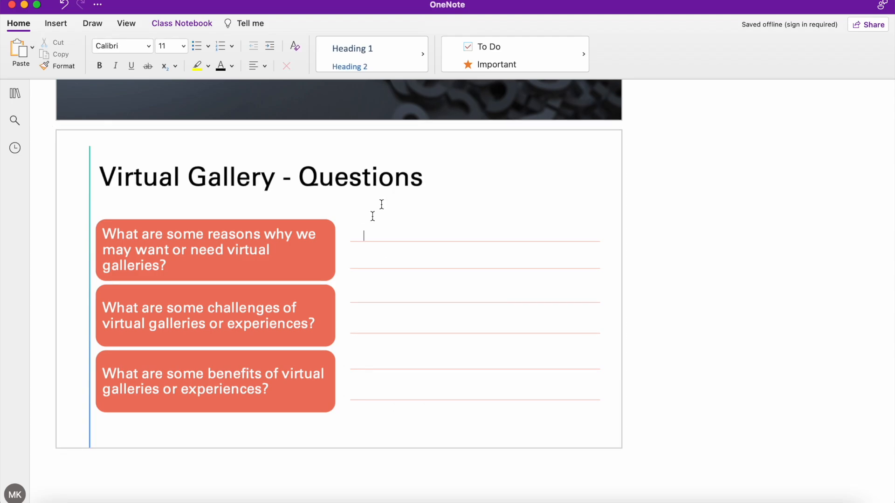
mouse_move(373, 235)
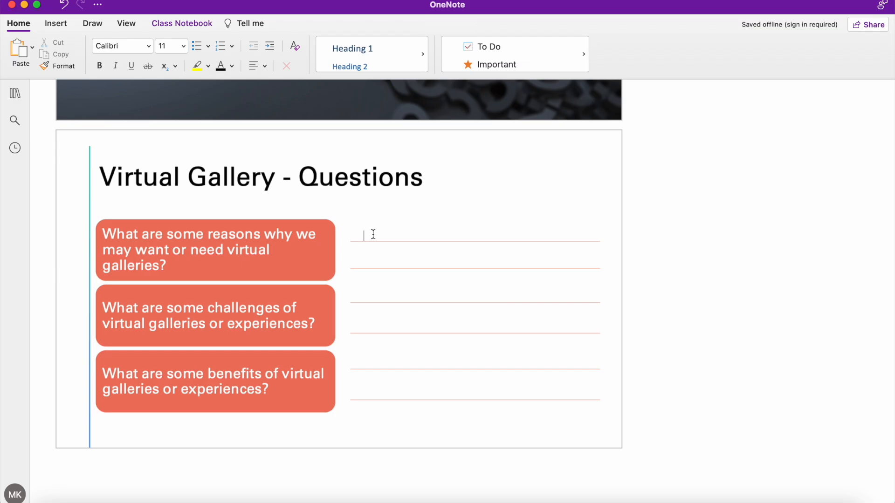
type("A")
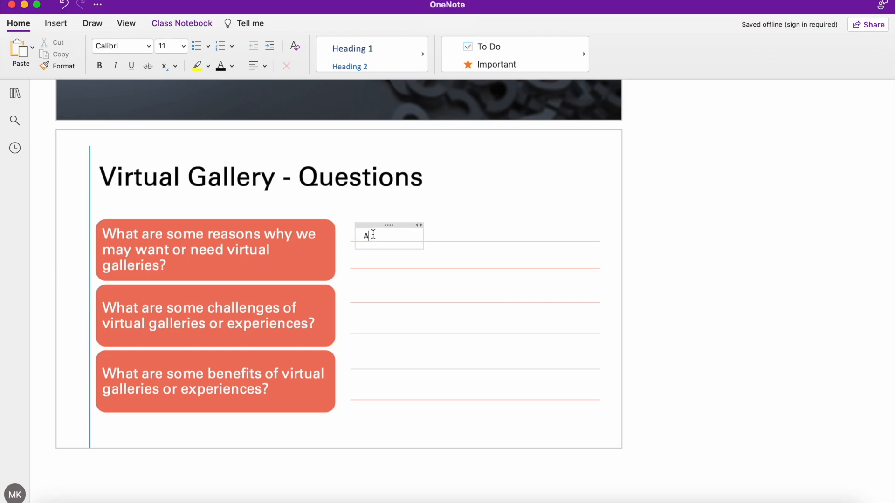
type("nswers")
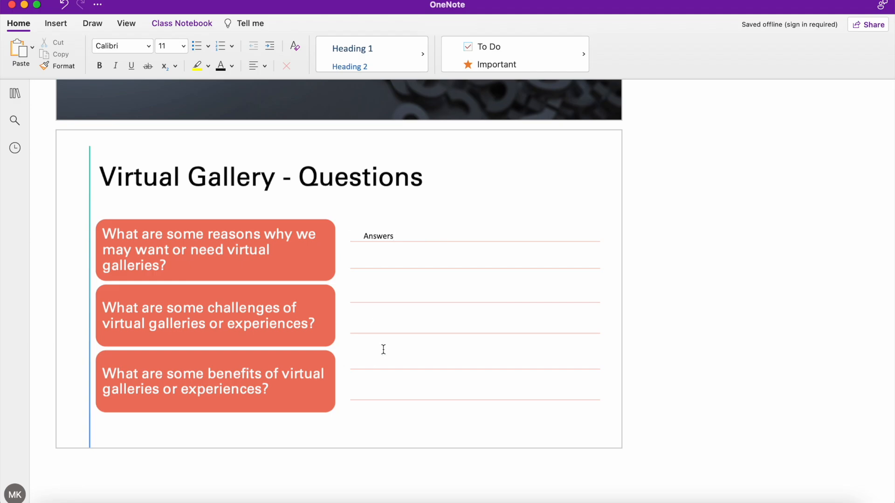
left_click(92, 23)
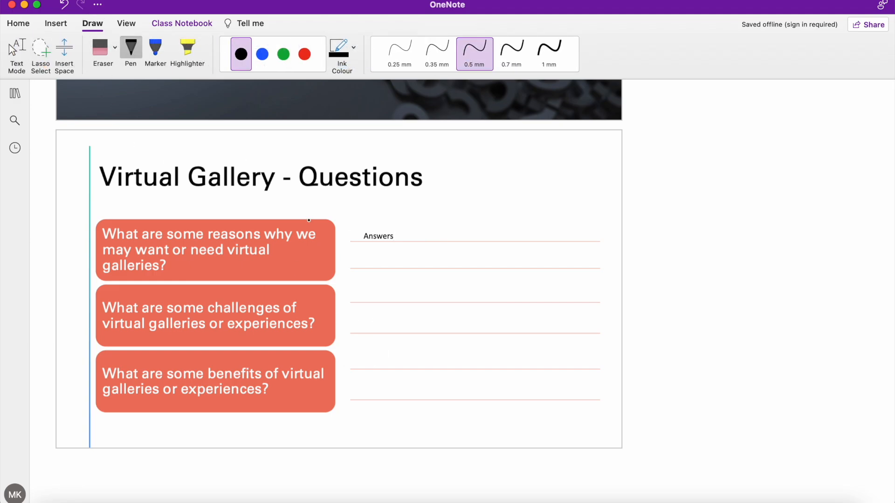
Step: Handwrite an inked answer word on the next line with the Pen, then return to Home
left_click_drag(366, 260, 369, 268)
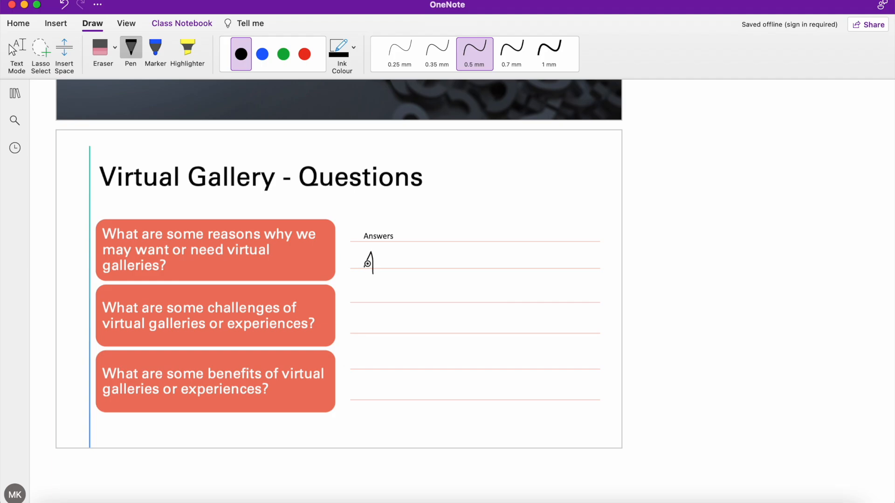
left_click_drag(366, 263, 400, 263)
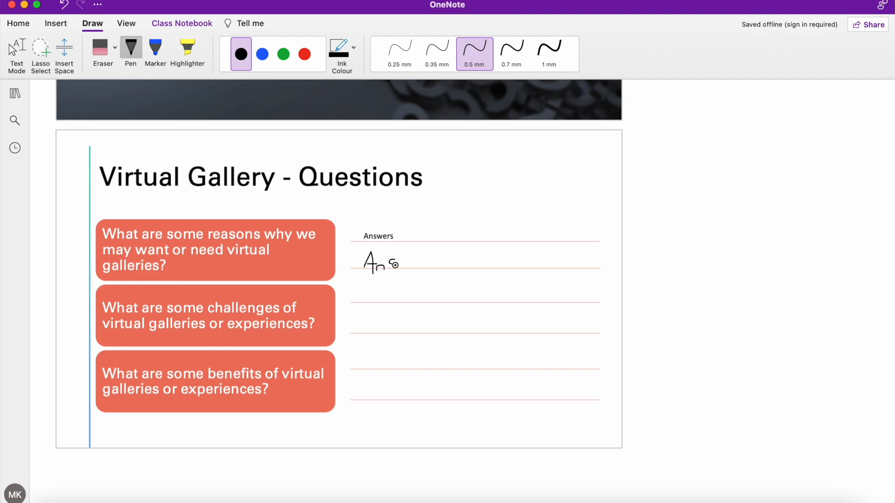
left_click_drag(387, 263, 417, 262)
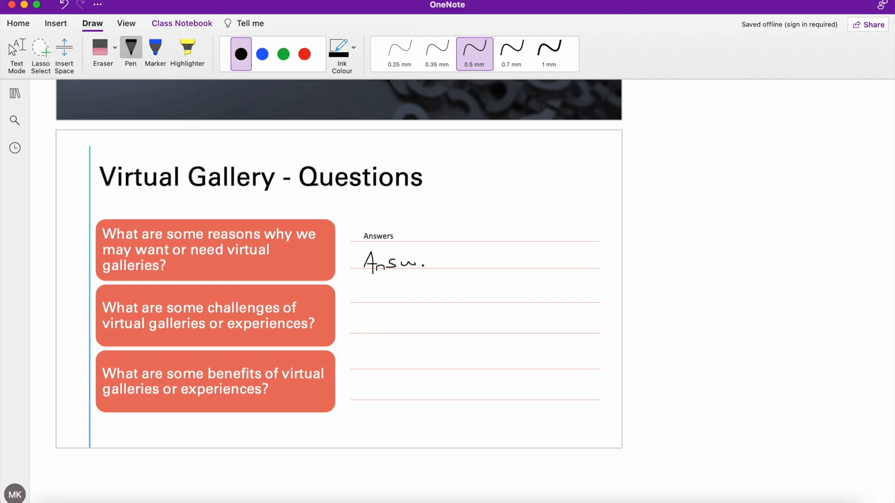
left_click_drag(411, 263, 437, 266)
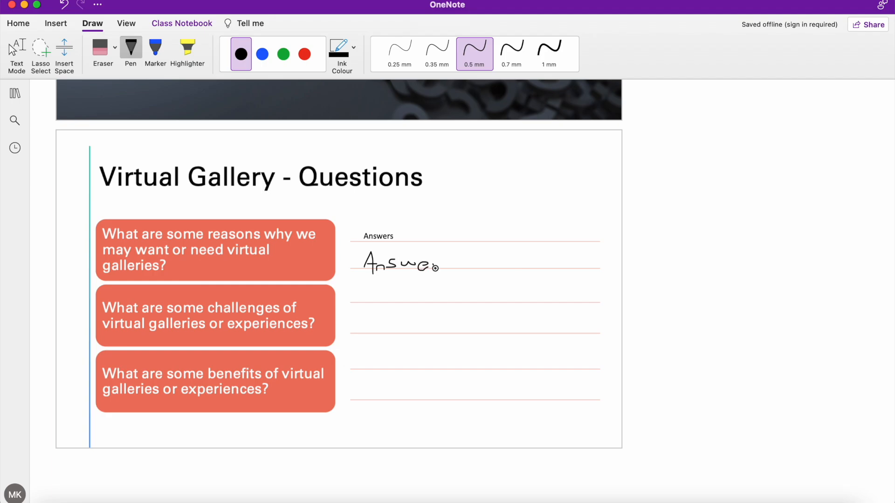
left_click_drag(433, 264, 457, 261)
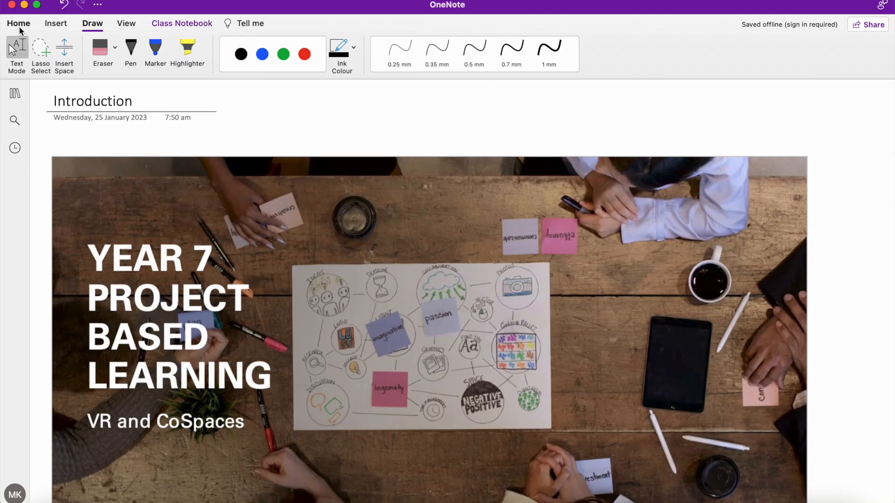
left_click(18, 23)
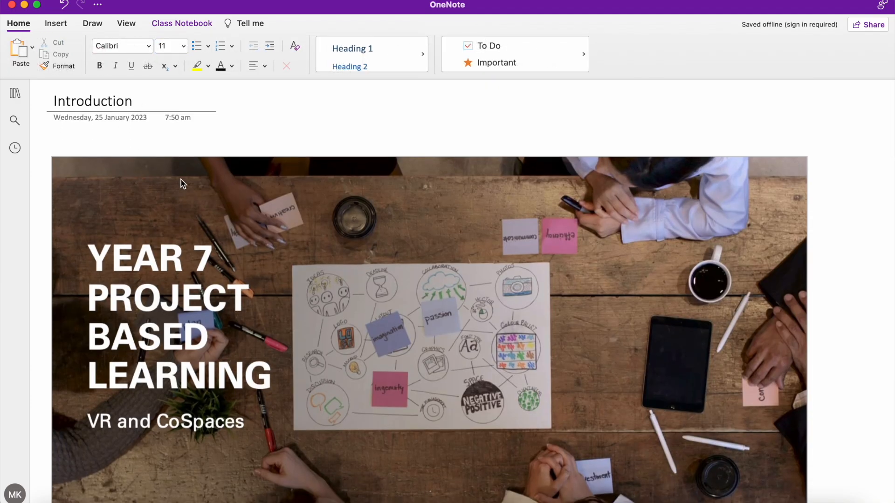